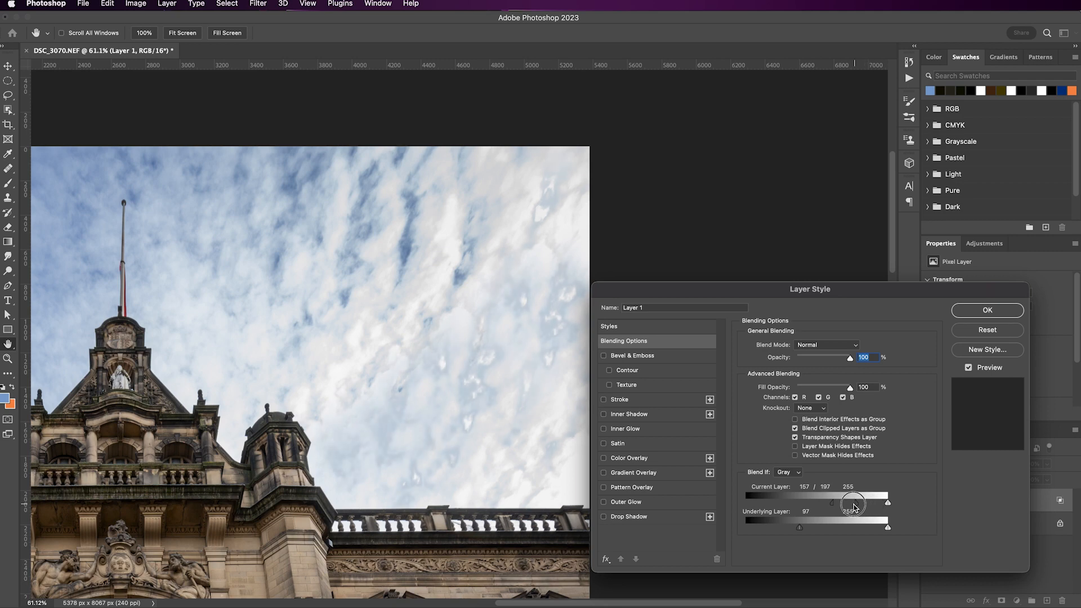
# Step: Alt-split the Blend If Current Layer white slider so cloud highlights fade smoothly
pyautogui.moveTo(855, 502); pyautogui.dragTo(811, 501)
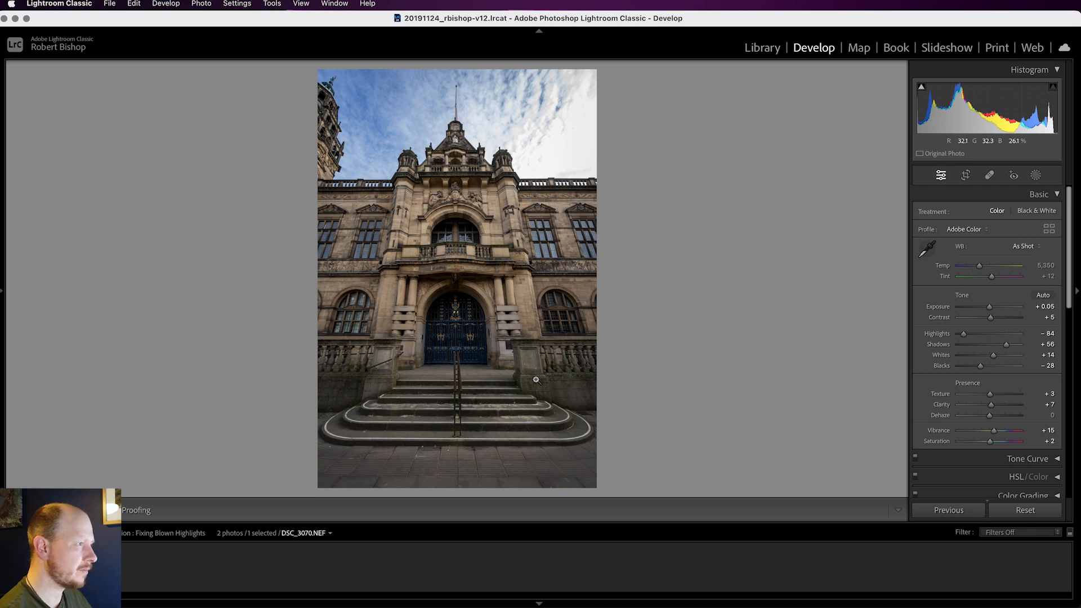
pyautogui.moveTo(425, 124)
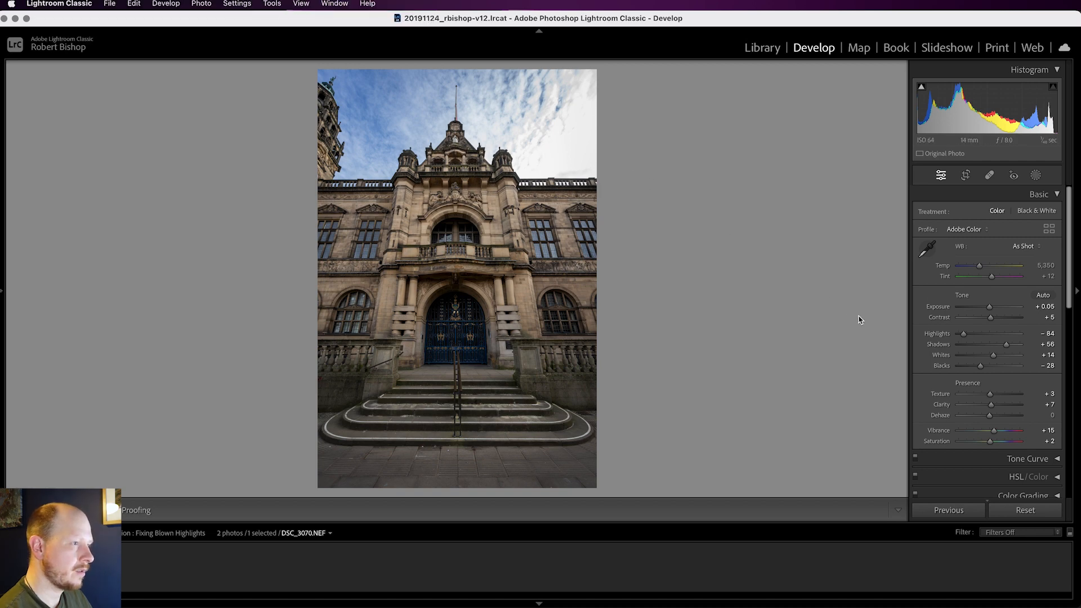
# Step: Set Highlights to -100 and drag Exposure far down to check the blown sky
pyautogui.moveTo(965, 332); pyautogui.dragTo(958, 333)
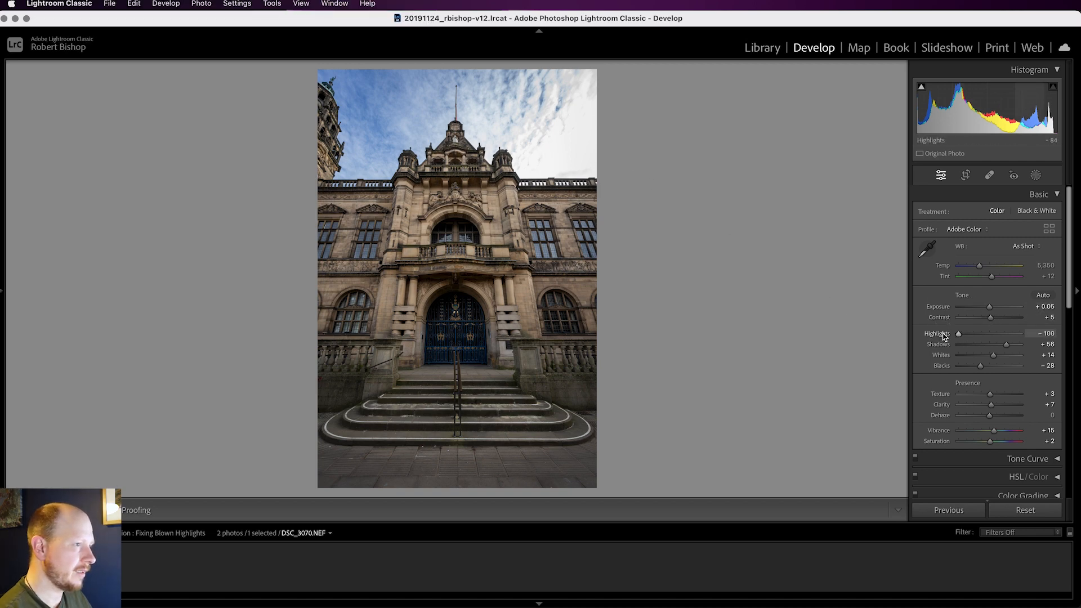
pyautogui.moveTo(987, 306); pyautogui.dragTo(972, 306)
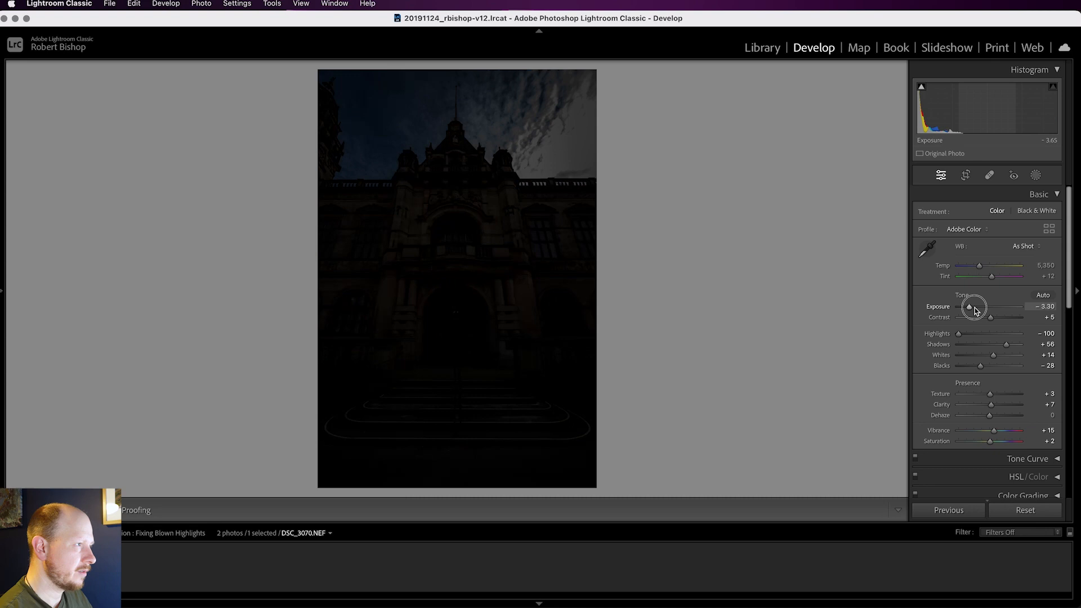
pyautogui.moveTo(970, 307); pyautogui.dragTo(975, 307)
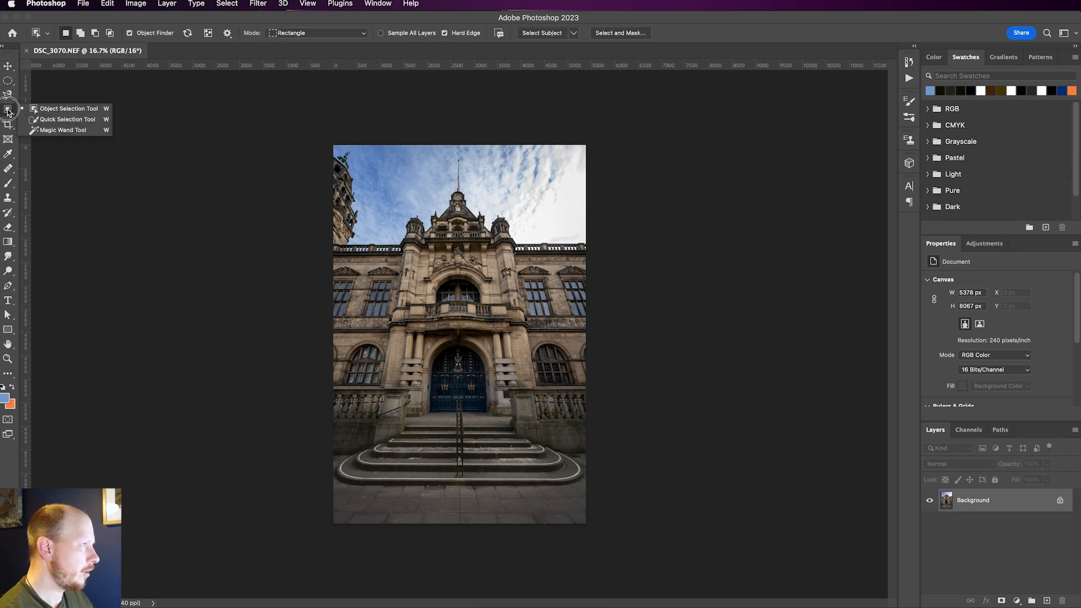
pyautogui.moveTo(52, 120)
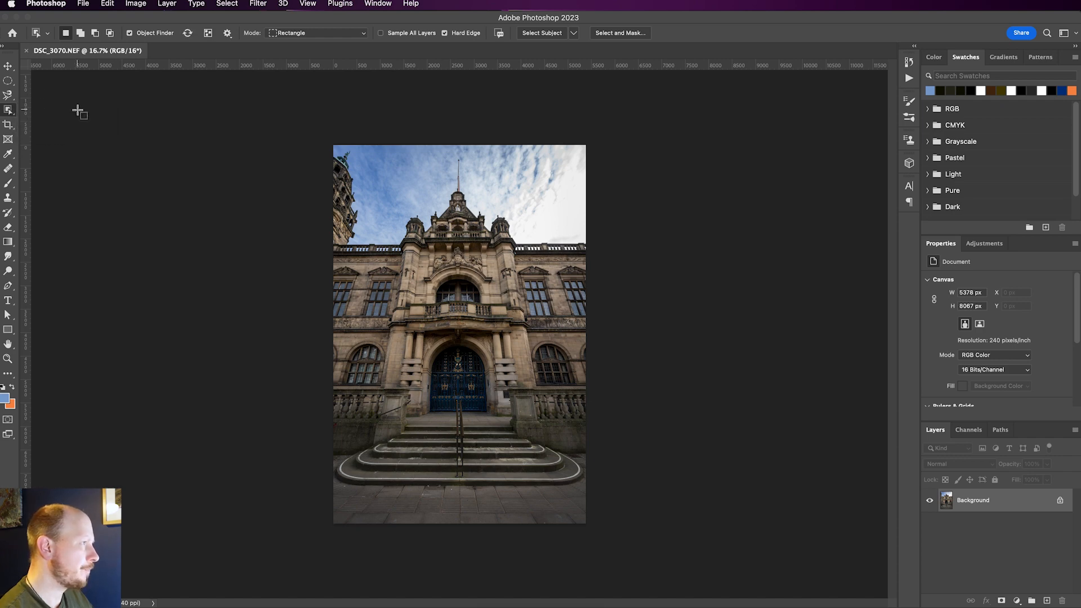
pyautogui.moveTo(390, 186)
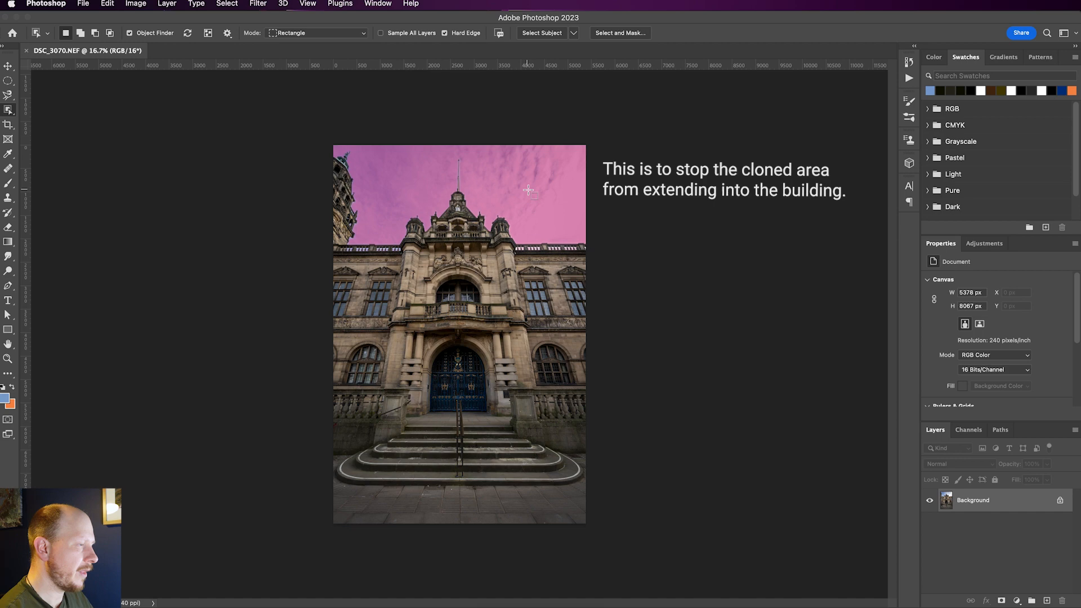
pyautogui.moveTo(558, 208)
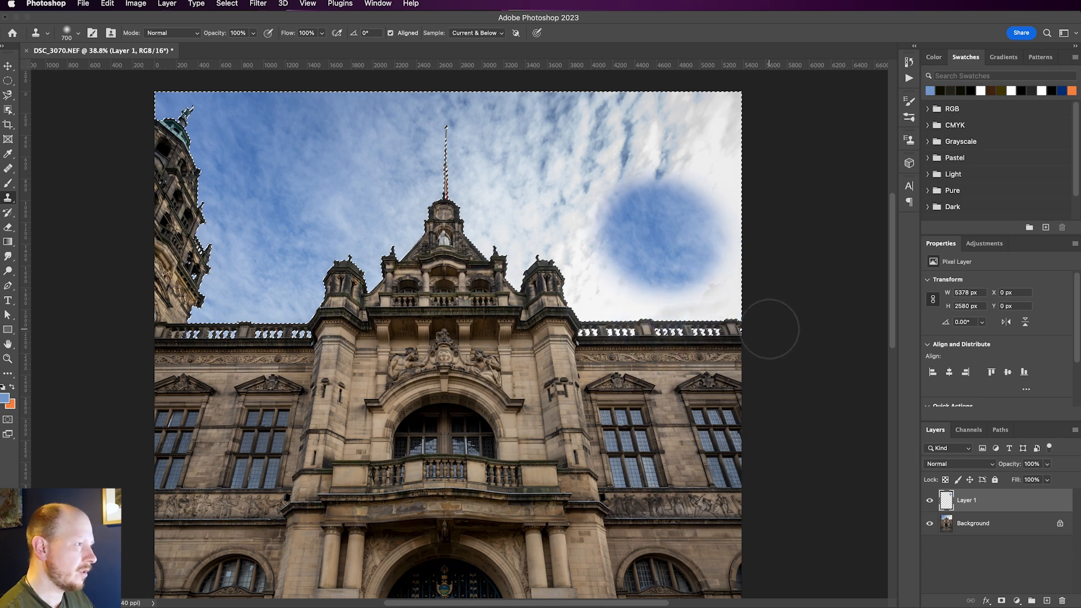
pyautogui.moveTo(283, 219)
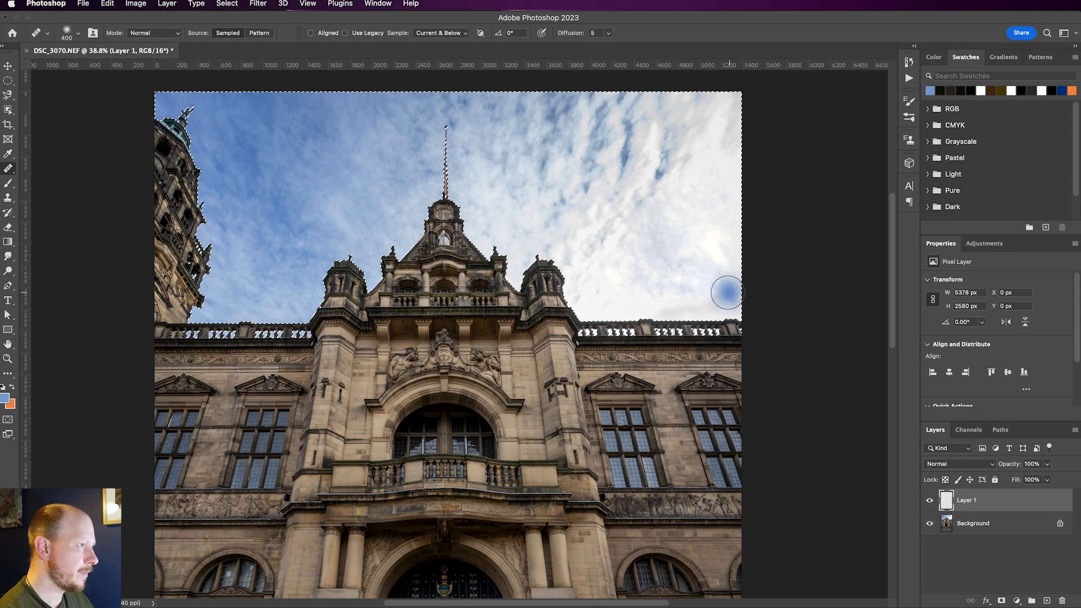
# Step: Heal the cloned blue patch and the cloud spots right of the spire
pyautogui.moveTo(727, 292); pyautogui.dragTo(582, 124)
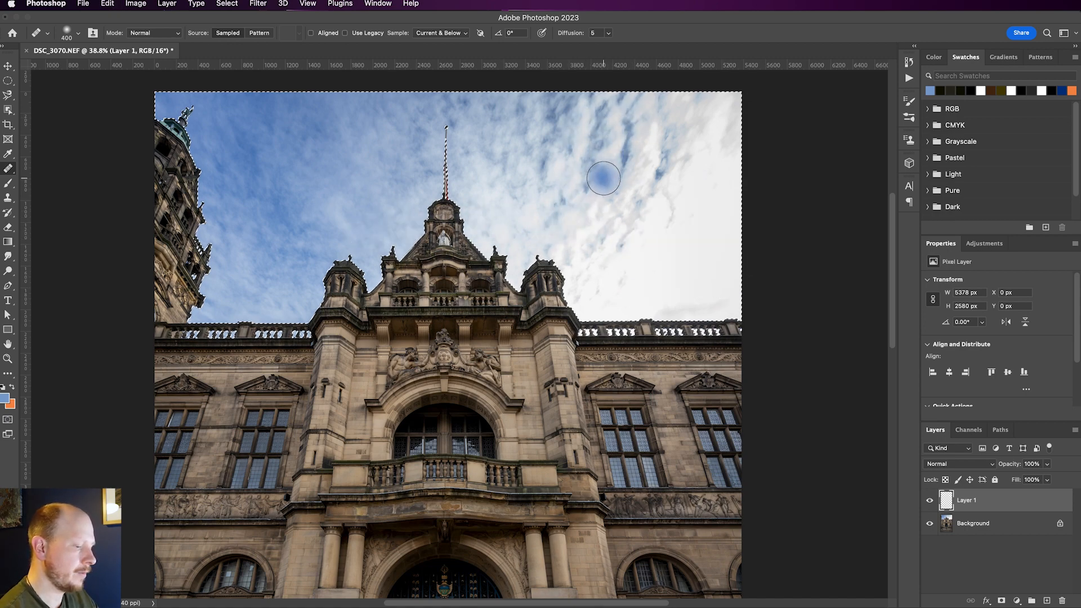
pyautogui.click(595, 175)
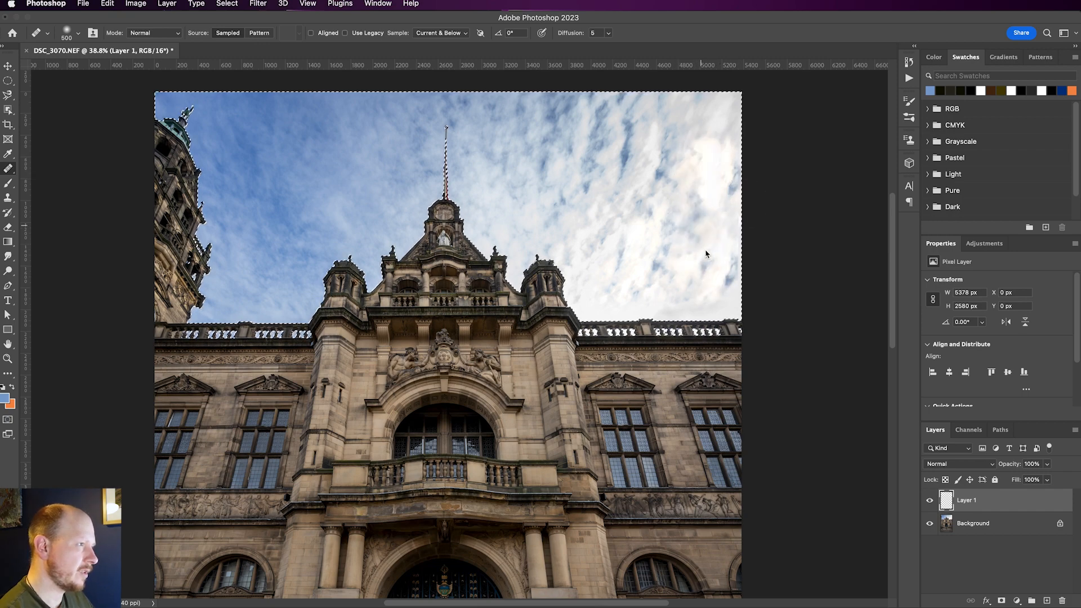
pyautogui.click(698, 231)
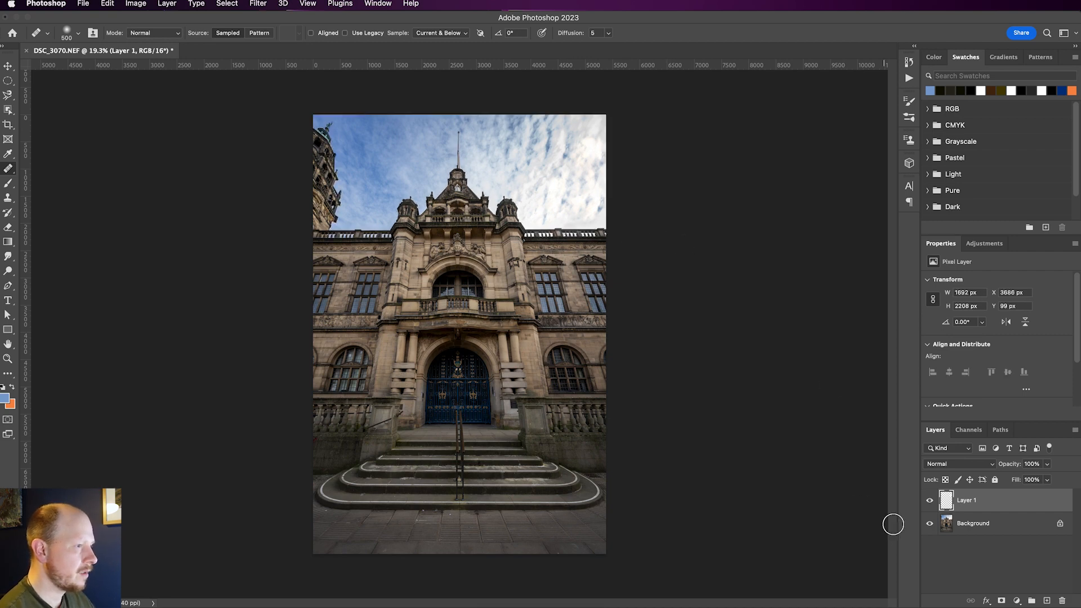
pyautogui.click(930, 500)
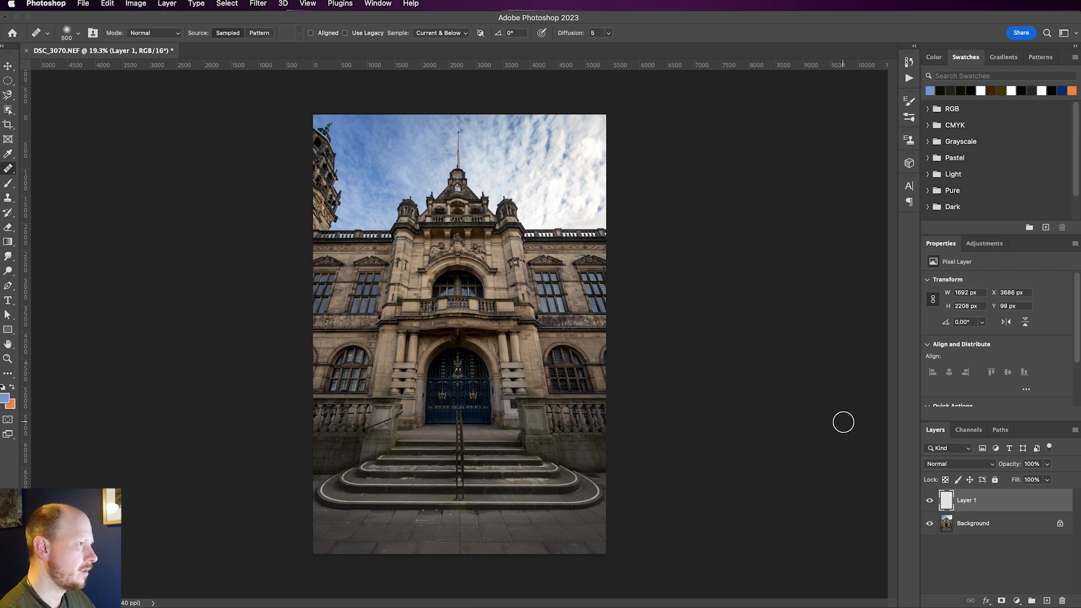
pyautogui.moveTo(683, 236)
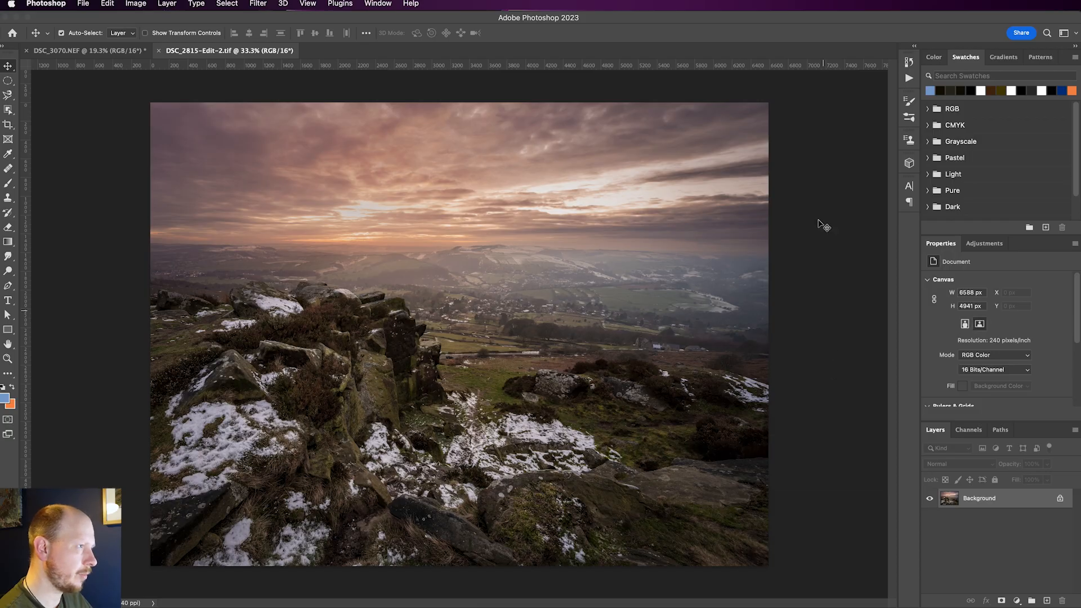
pyautogui.moveTo(100, 443)
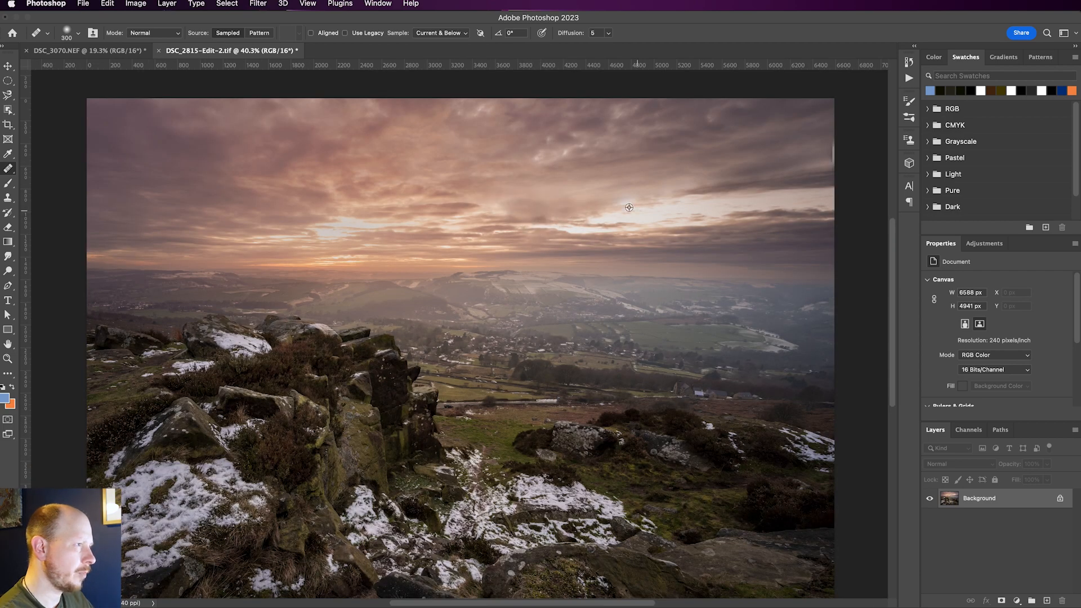
pyautogui.moveTo(629, 208); pyautogui.dragTo(709, 210)
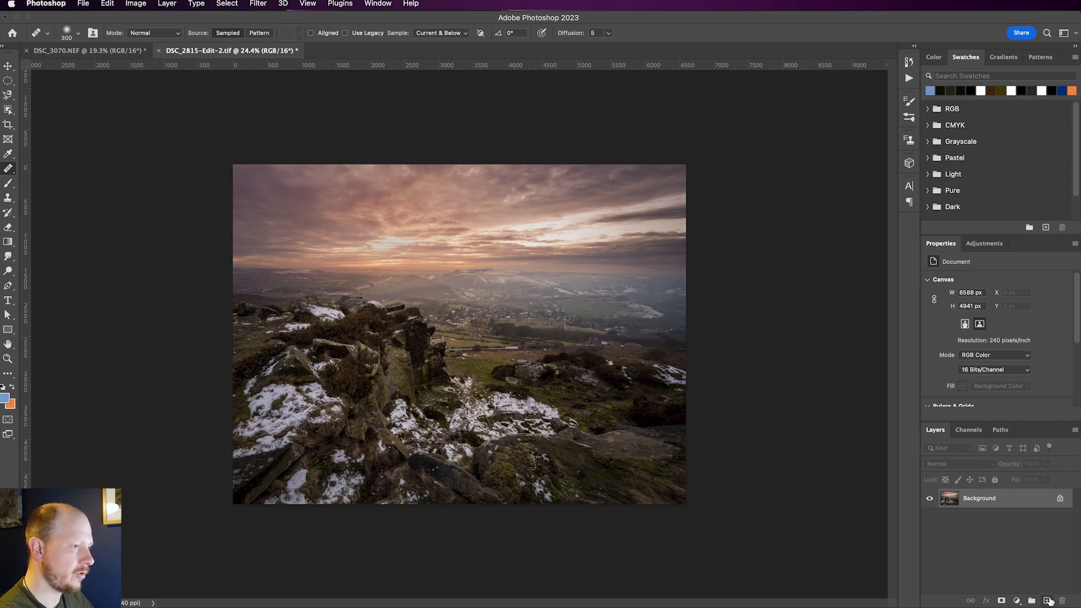
# Step: Add an empty layer, then lasso the upper-right and lower white sky streaks
pyautogui.click(1032, 601)
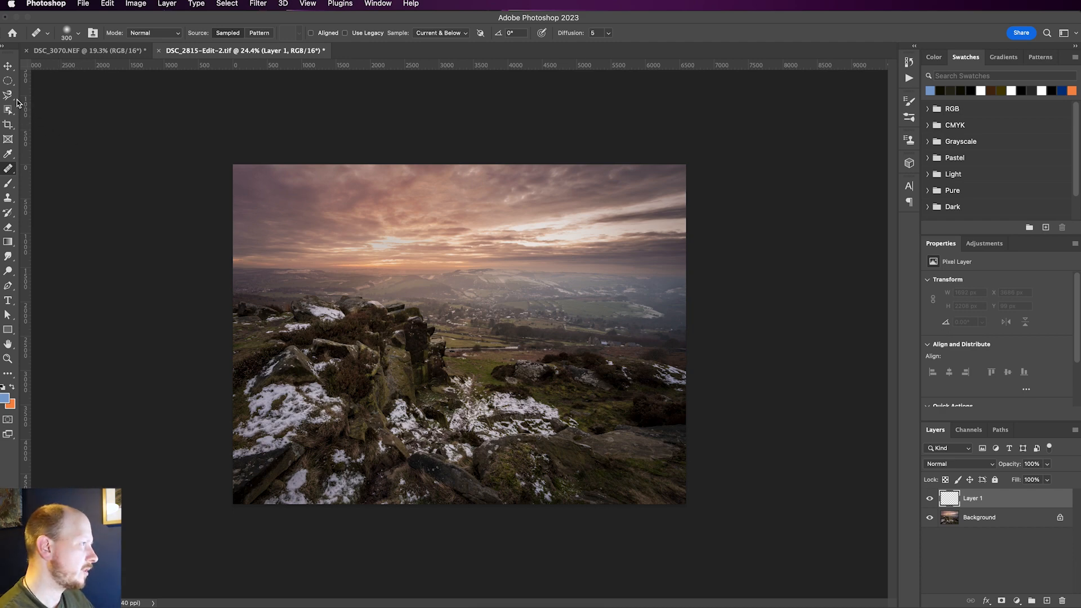
pyautogui.click(9, 95)
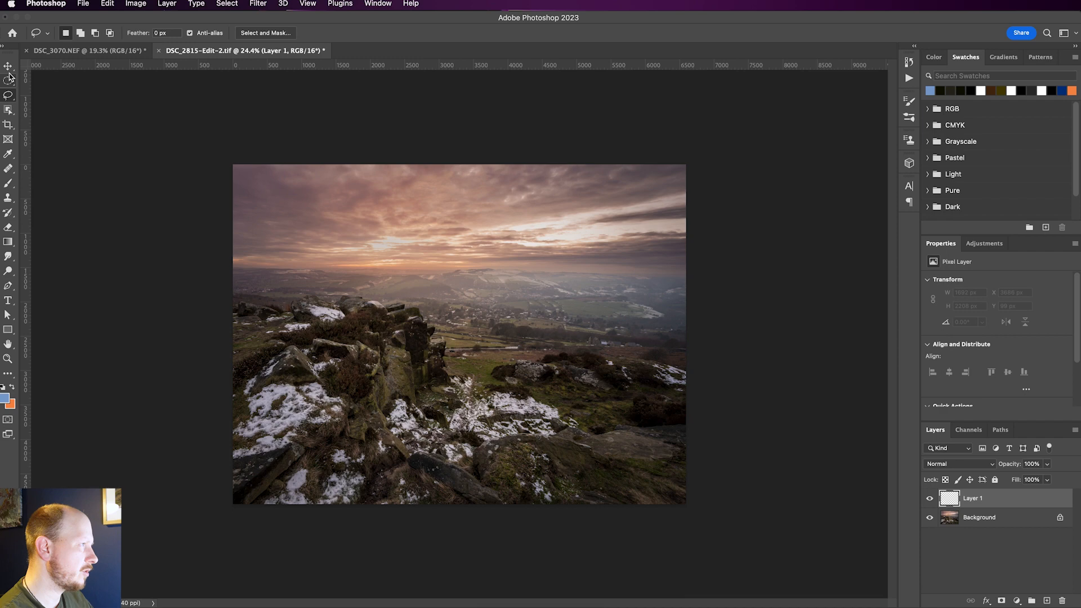
pyautogui.click(9, 94)
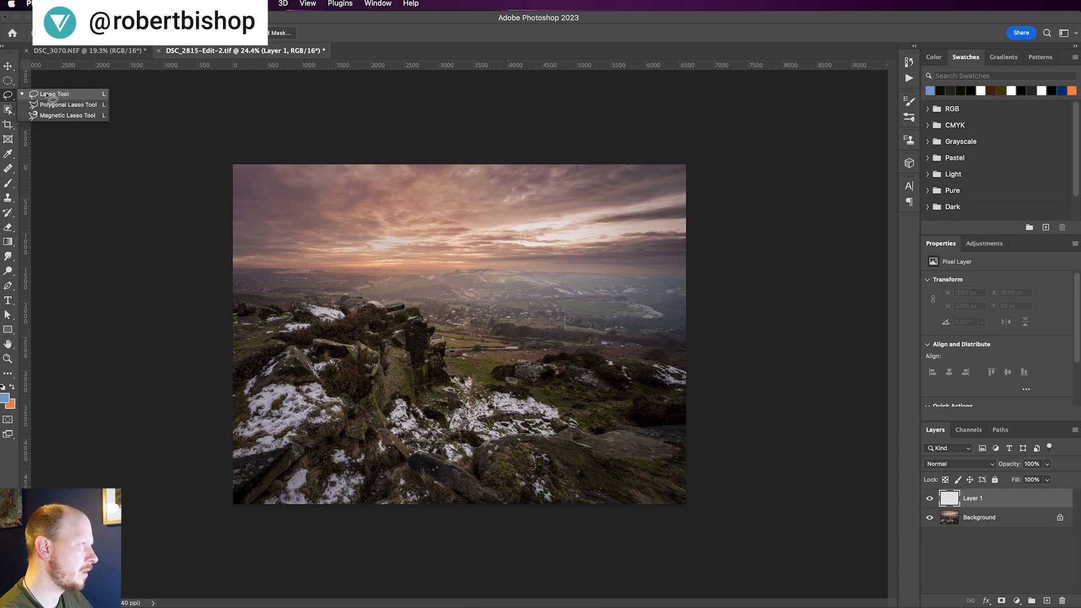
pyautogui.click(54, 93)
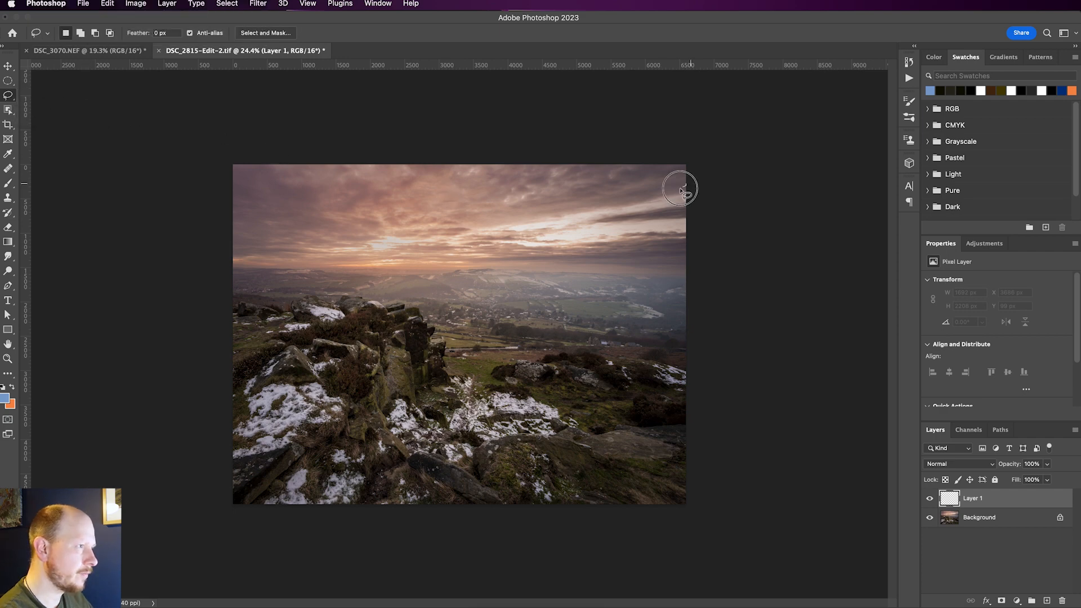
pyautogui.moveTo(681, 189); pyautogui.dragTo(473, 228)
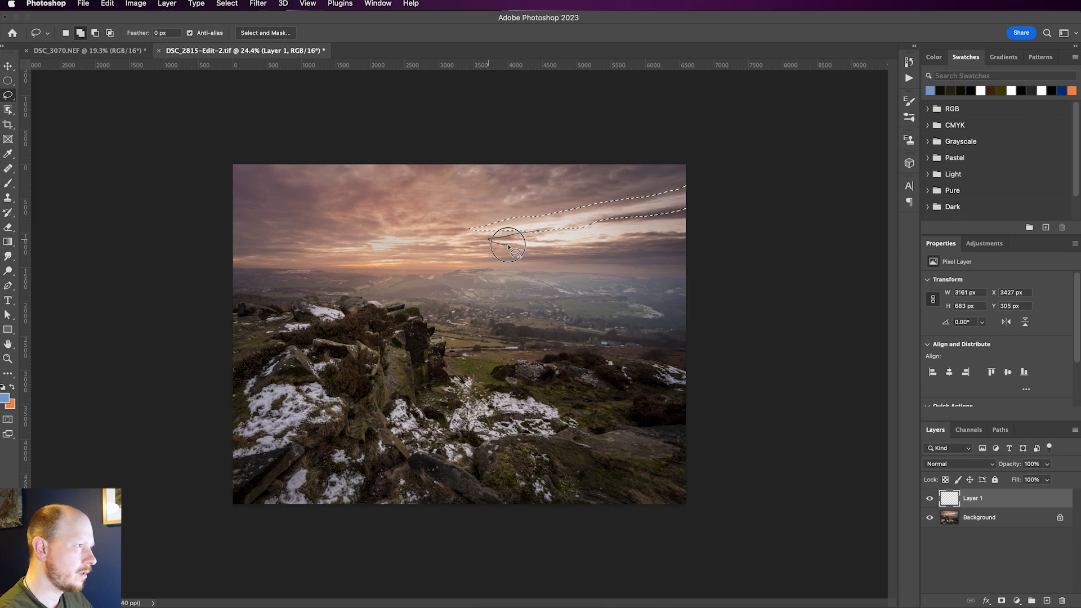
pyautogui.moveTo(506, 245); pyautogui.dragTo(597, 244)
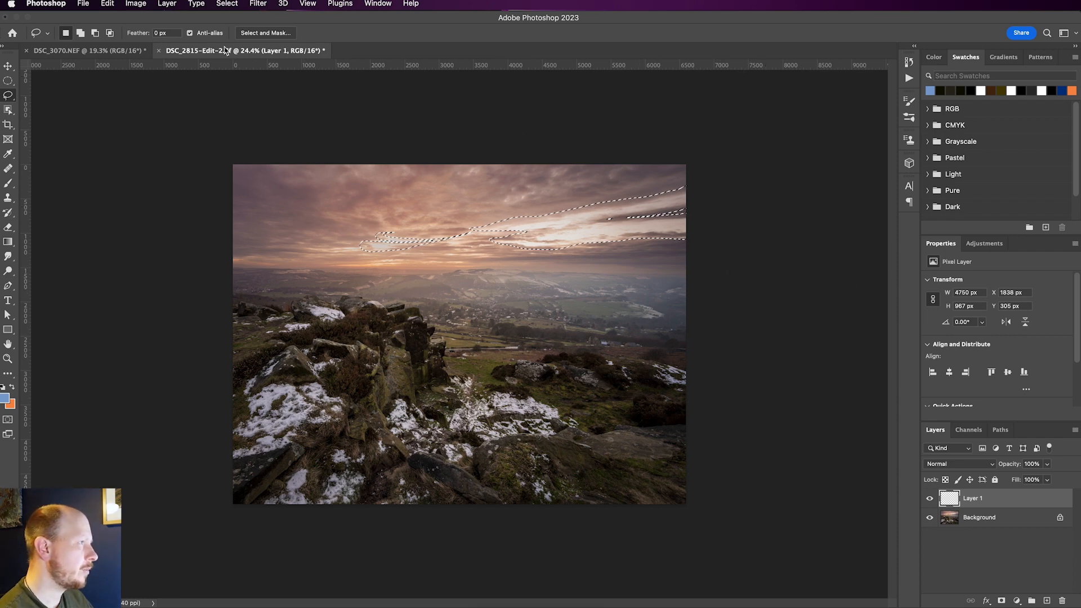
# Step: Content-Aware Fill the streaks, checking the whole-photo preview, output to a new layer
pyautogui.click(107, 4)
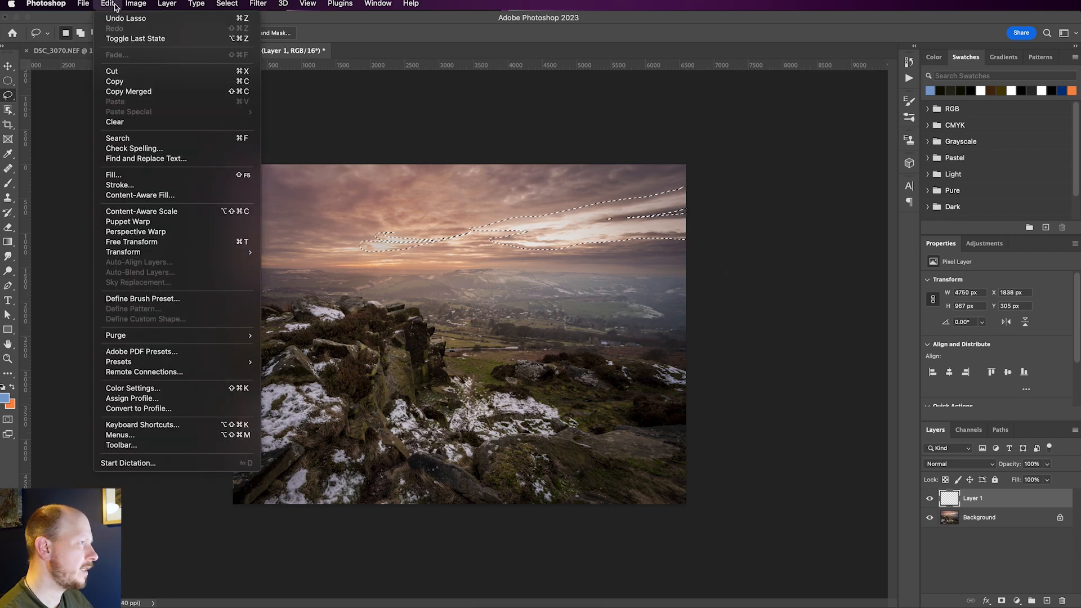
pyautogui.moveTo(141, 195)
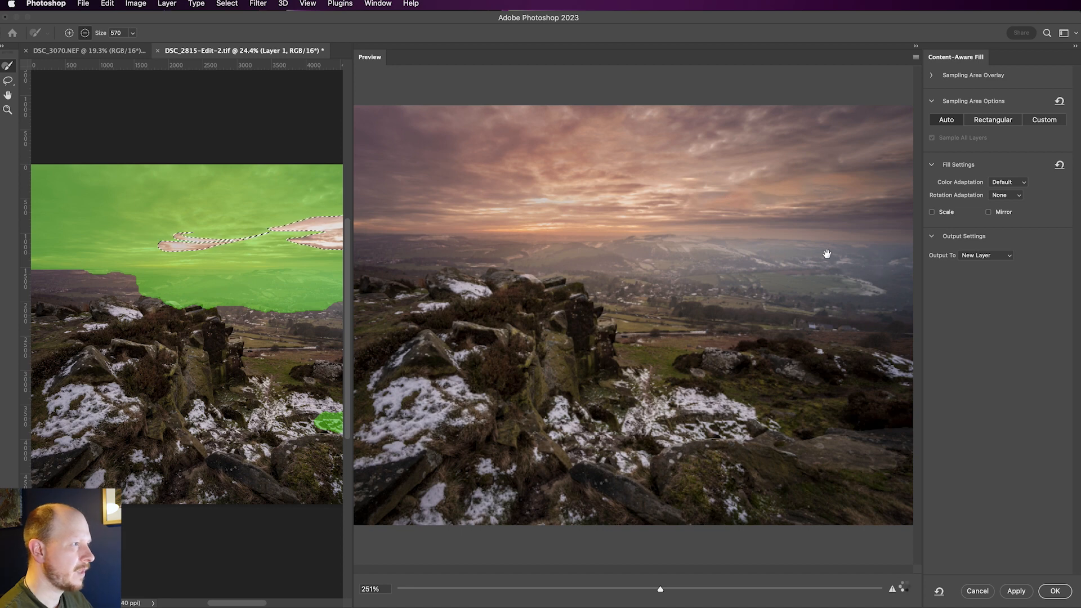
pyautogui.moveTo(660, 588); pyautogui.dragTo(422, 588)
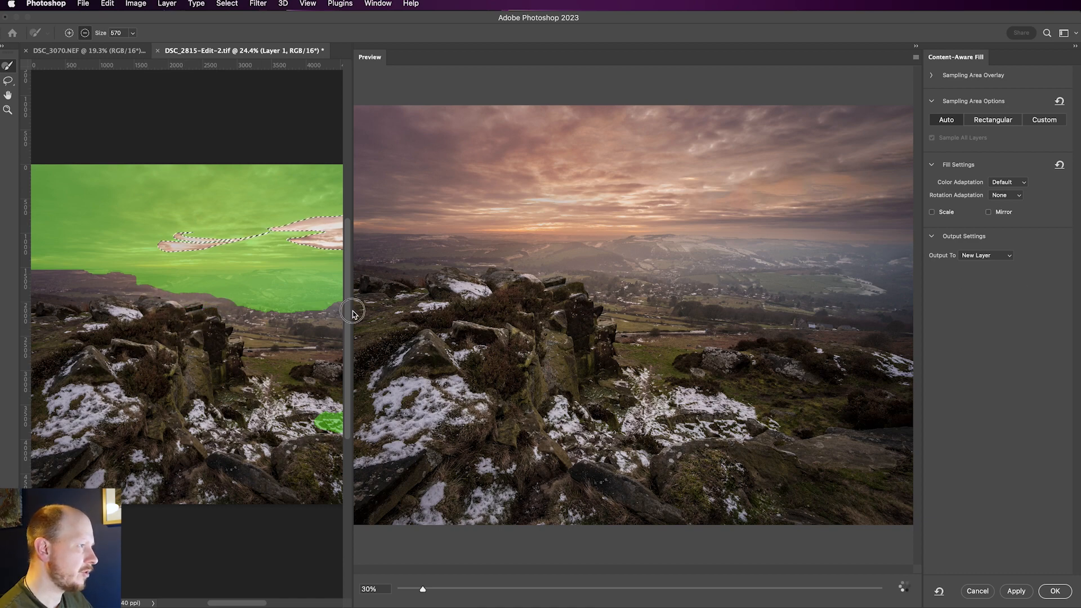
pyautogui.moveTo(423, 587); pyautogui.dragTo(660, 587)
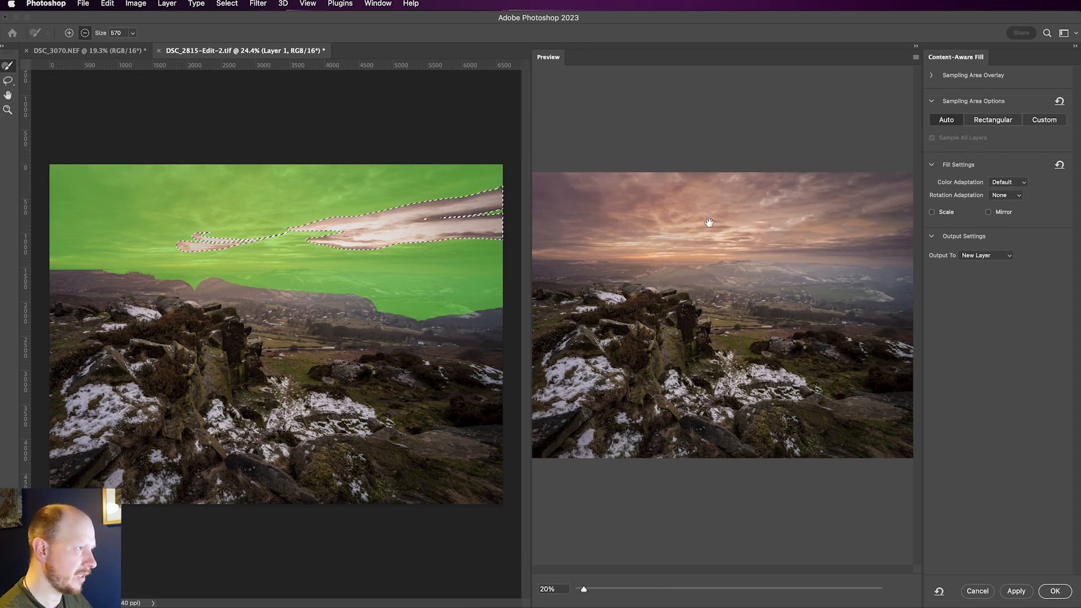
pyautogui.moveTo(872, 274)
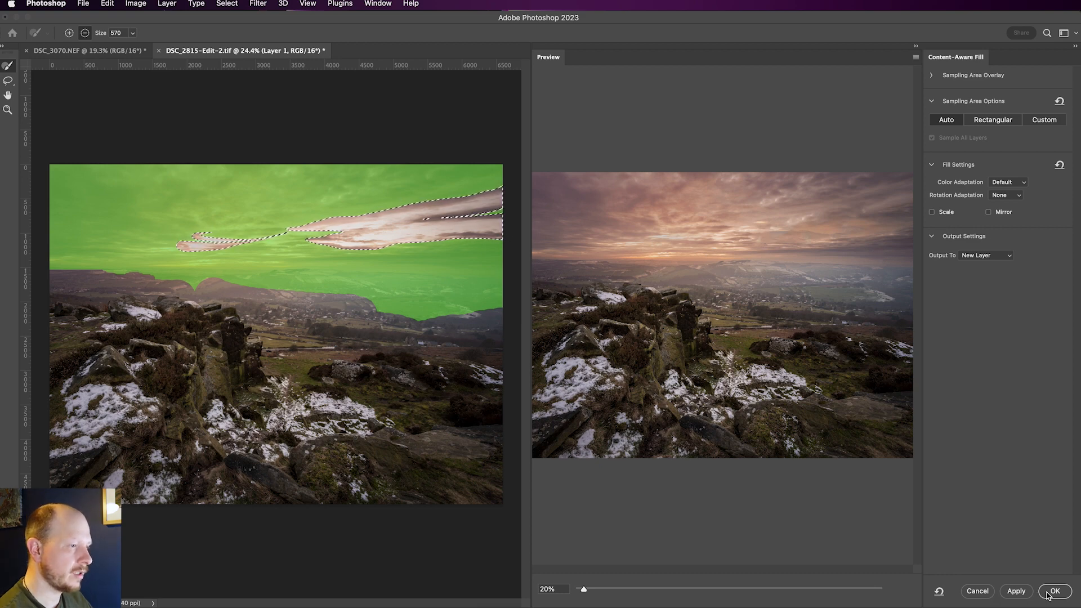
pyautogui.click(1055, 591)
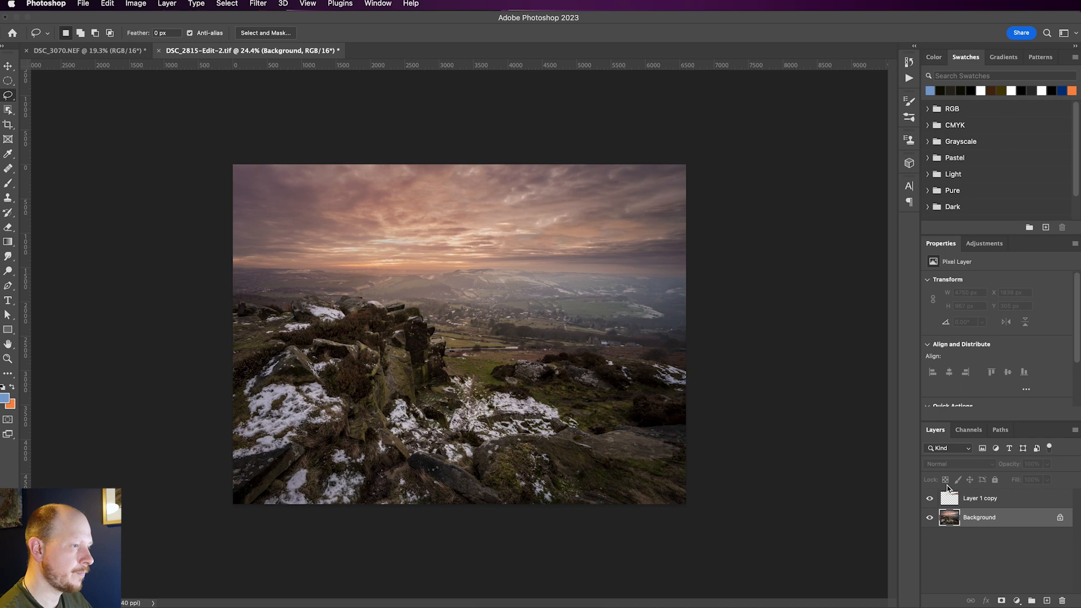
pyautogui.click(929, 498)
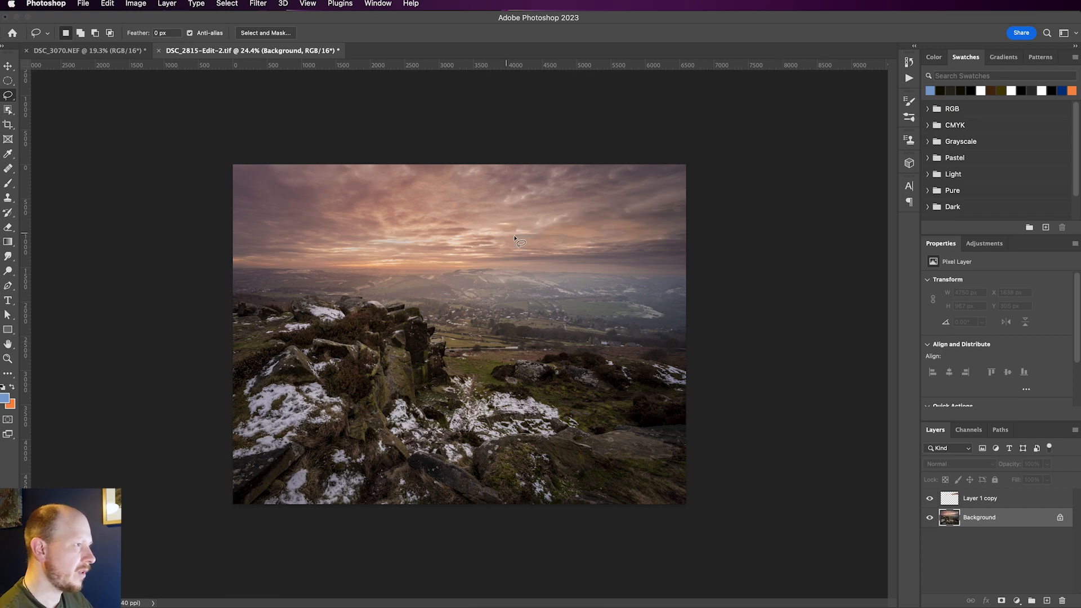
pyautogui.moveTo(517, 250)
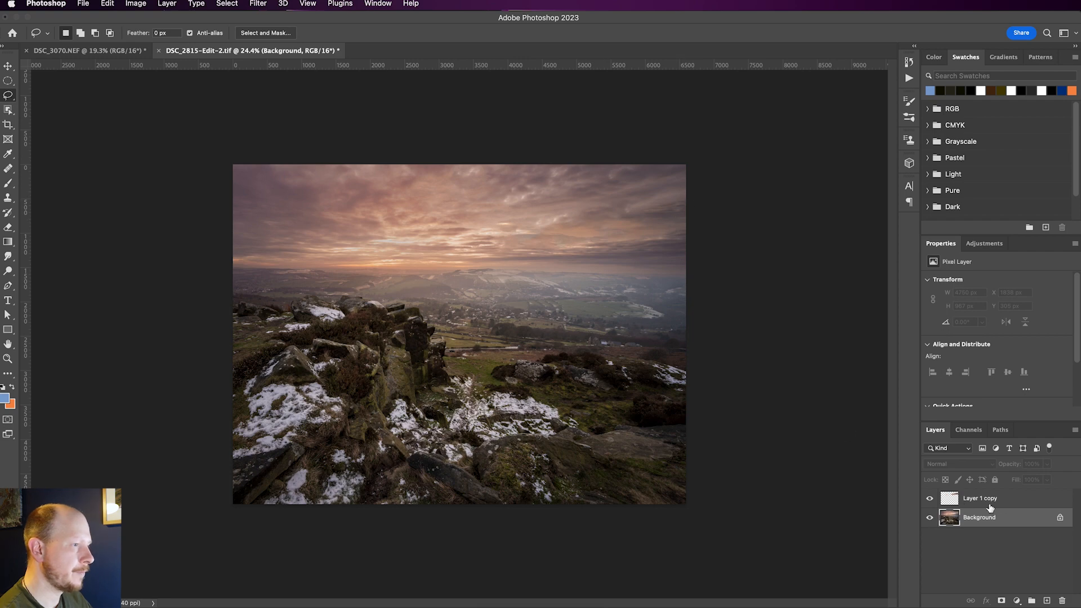
pyautogui.click(980, 498)
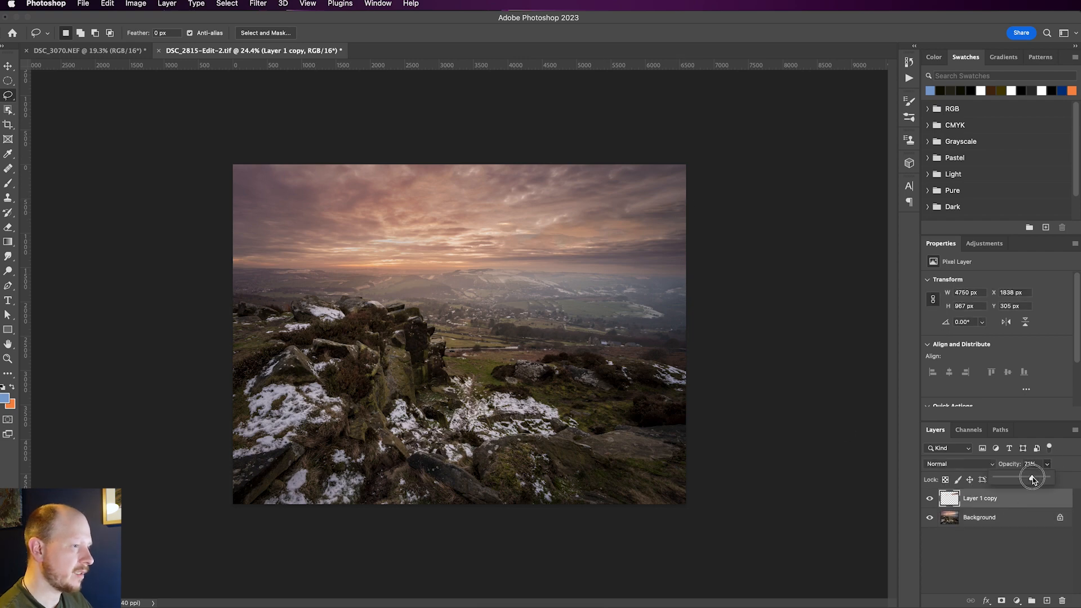
# Step: Fine-tune the cloud-fill layer's Opacity slider until it settles at 40%
pyautogui.moveTo(1035, 479); pyautogui.dragTo(1021, 479)
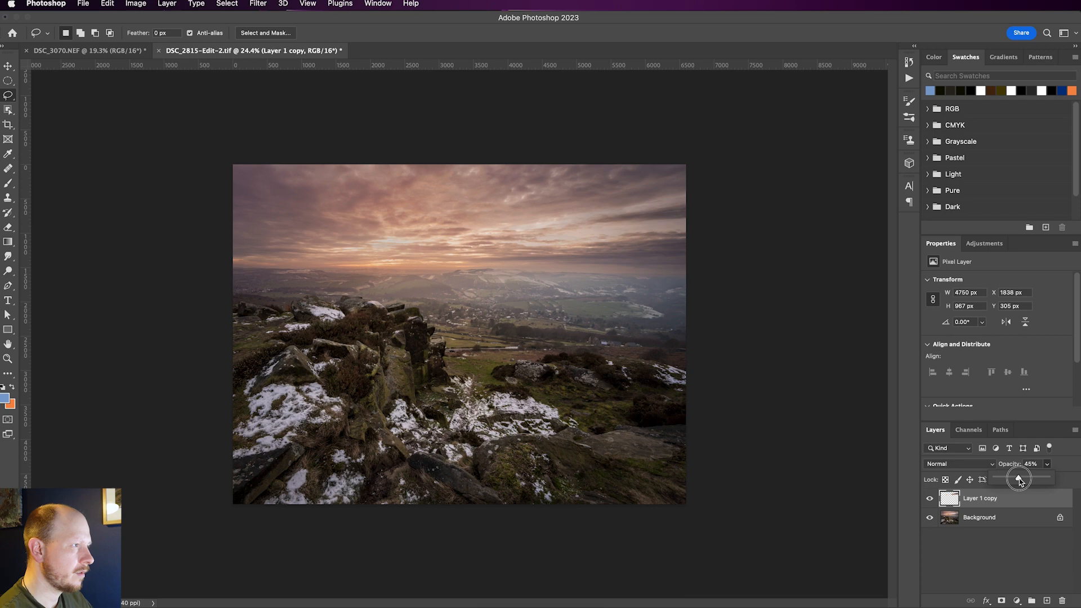
pyautogui.moveTo(1020, 479); pyautogui.dragTo(1042, 480)
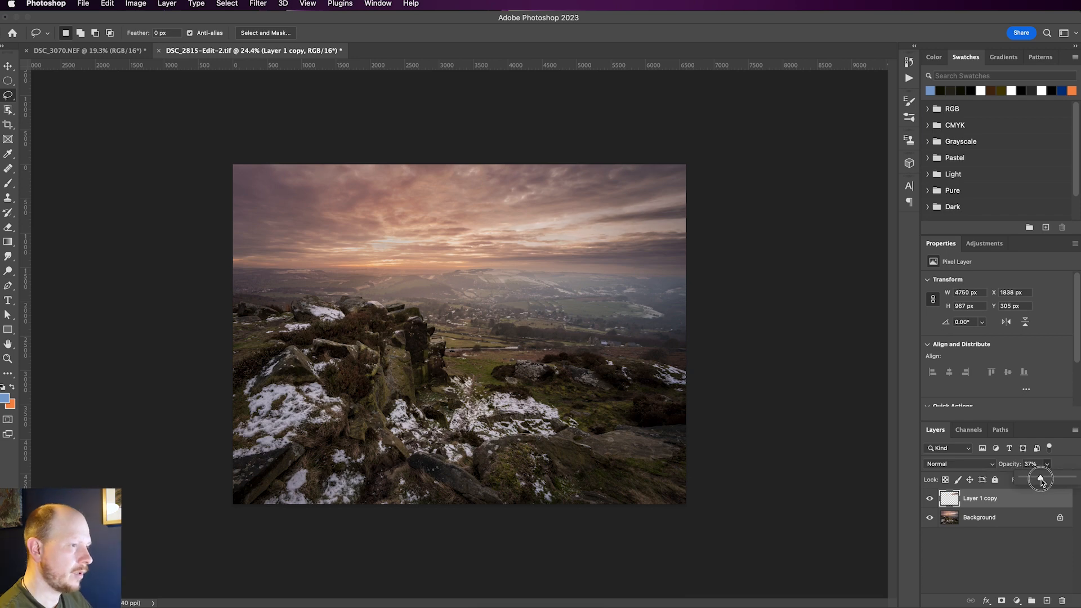
pyautogui.moveTo(1041, 479); pyautogui.dragTo(1044, 479)
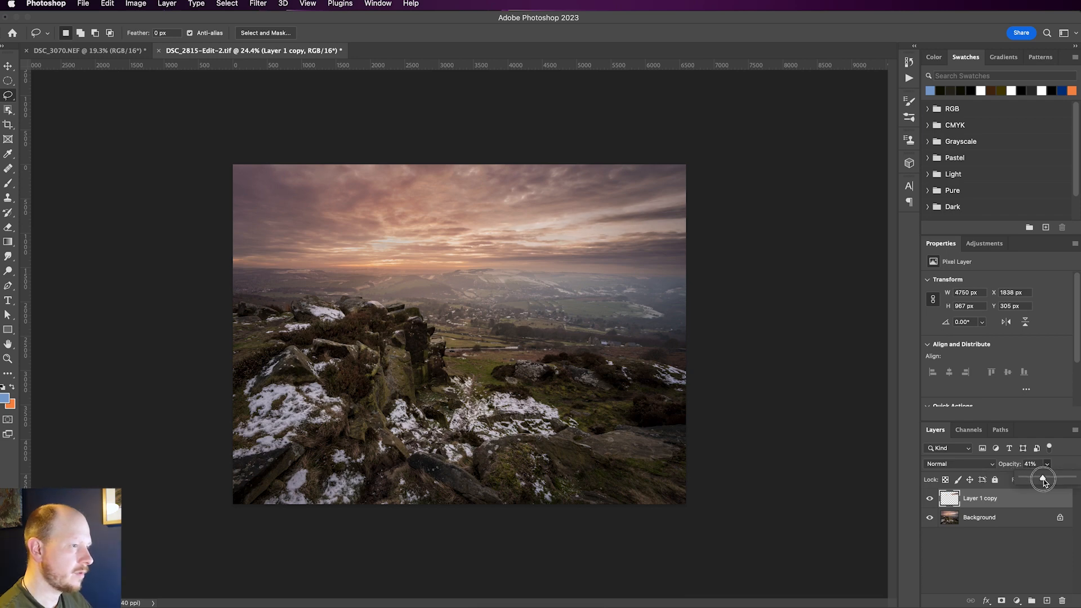
pyautogui.moveTo(1047, 478); pyautogui.dragTo(1043, 478)
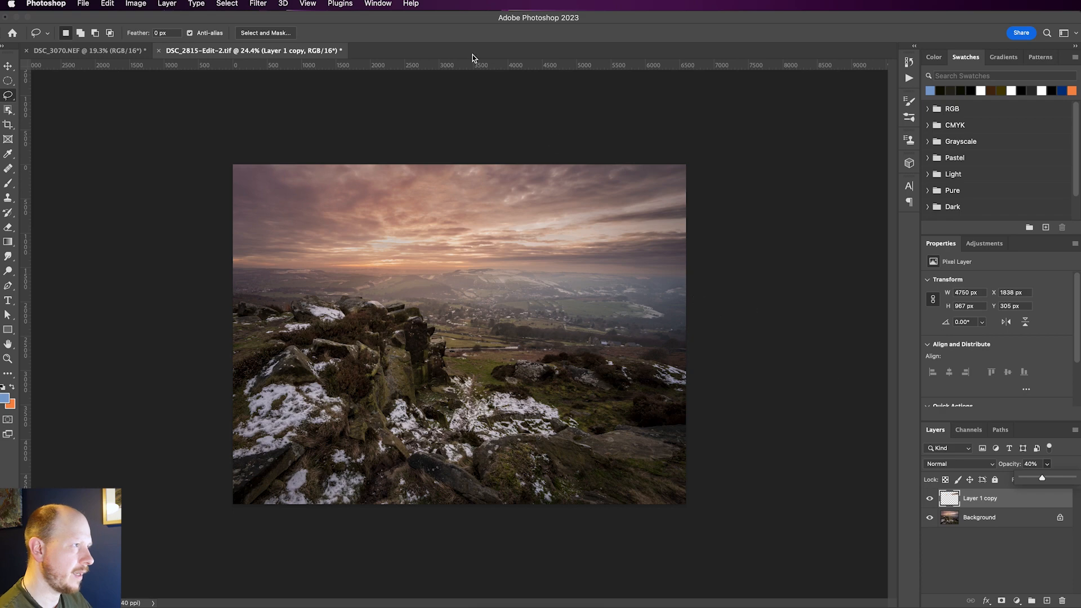